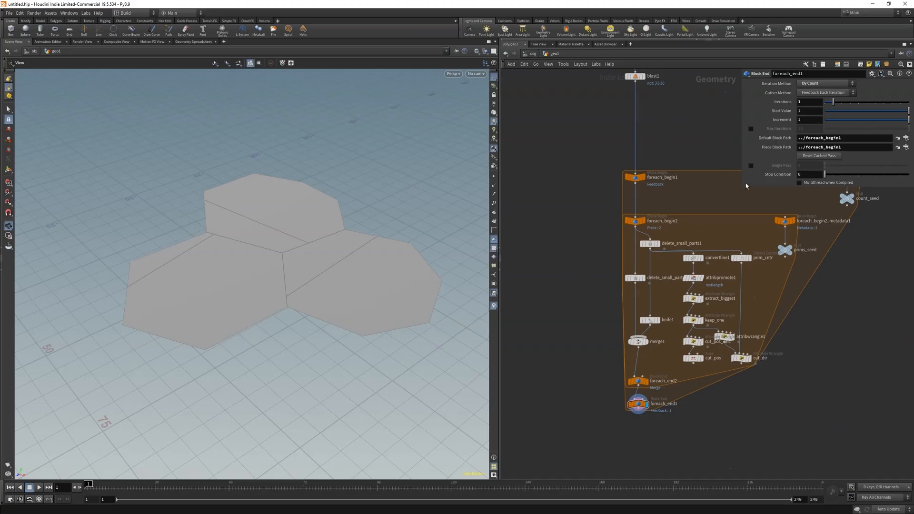
# Select the pointindex_chop_suey1 asset to show its threshold, angle and position parameters.
pyautogui.click(694, 341)
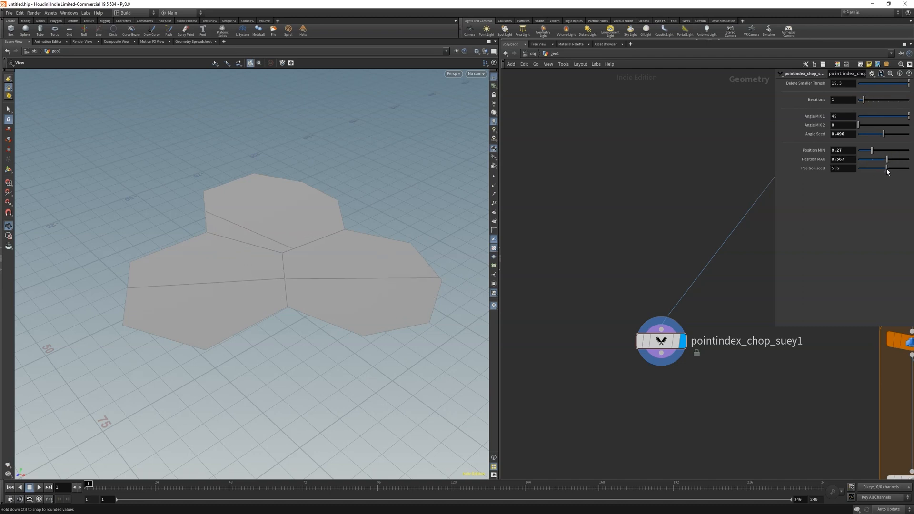
# Nudge the position seed value on the asset's parameter slider.
pyautogui.moveTo(873, 150); pyautogui.dragTo(869, 149)
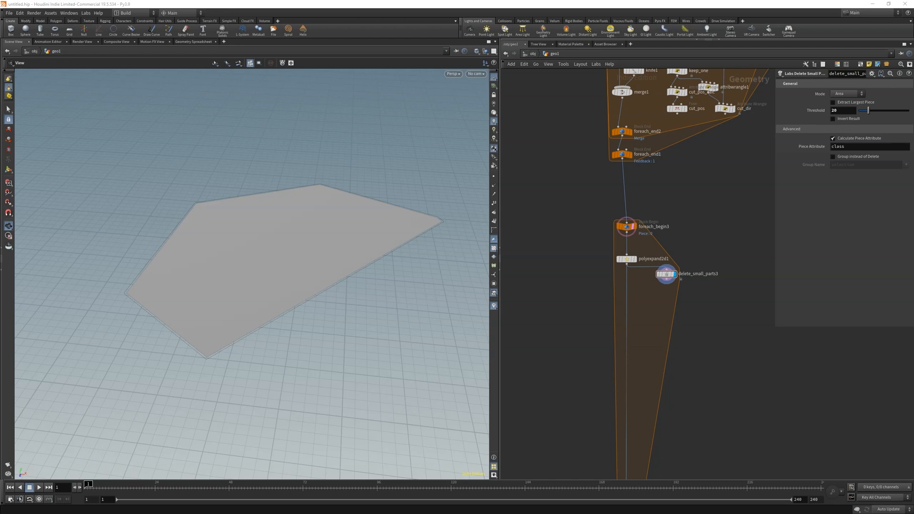
# Add convertline2 after delete_small_parts3 and wire it into a new wrangle named delete_skmaller.
pyautogui.click(660, 307)
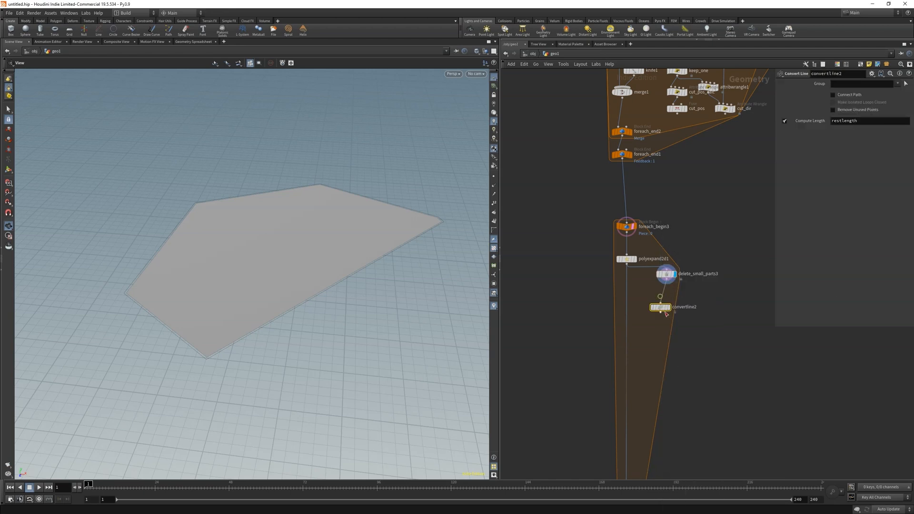
pyautogui.moveTo(659, 307); pyautogui.dragTo(666, 292)
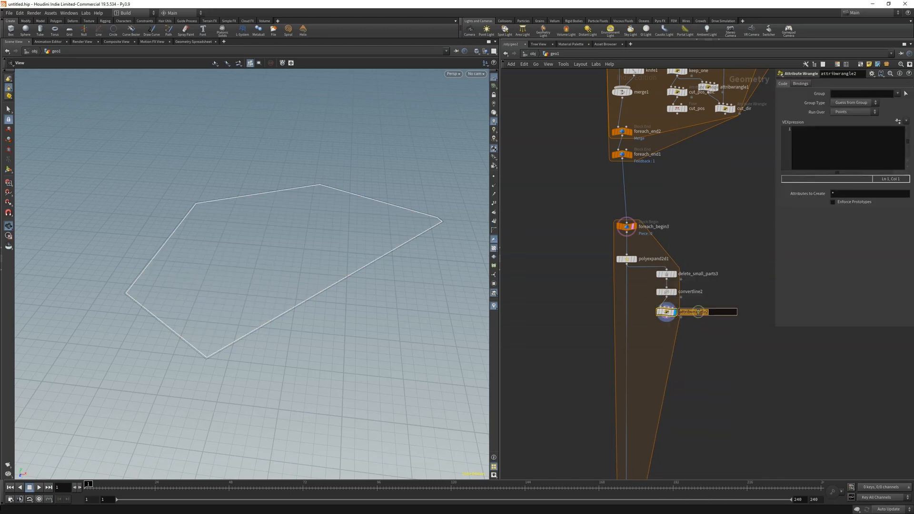
pyautogui.write('delete_skmaller')
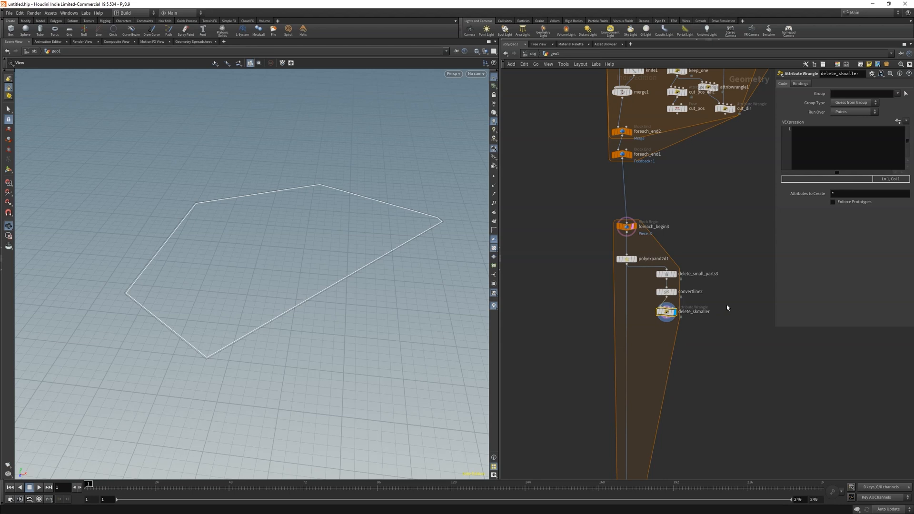
pyautogui.moveTo(709, 317)
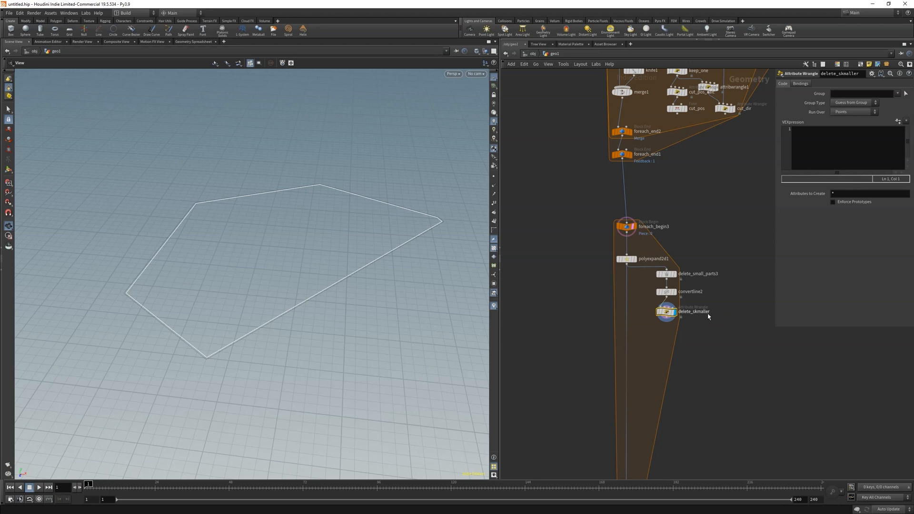
pyautogui.write('float')
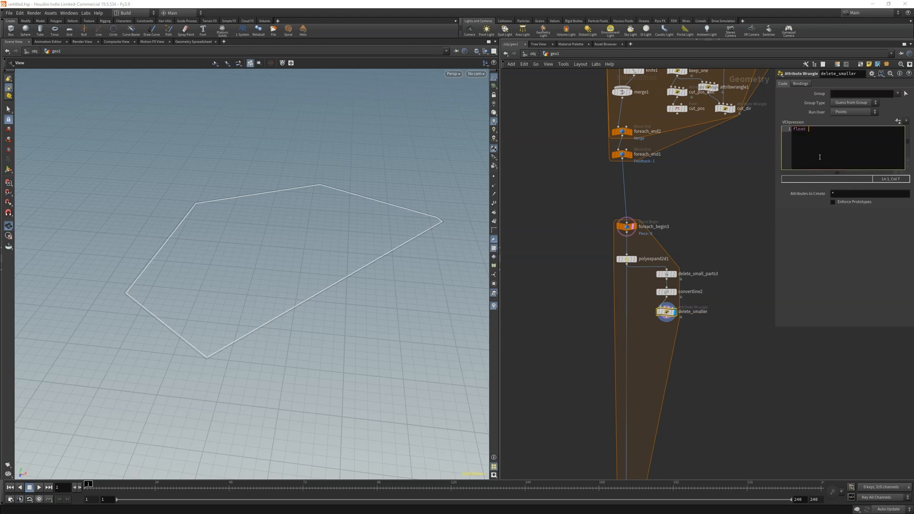
pyautogui.write('length = ch("");')
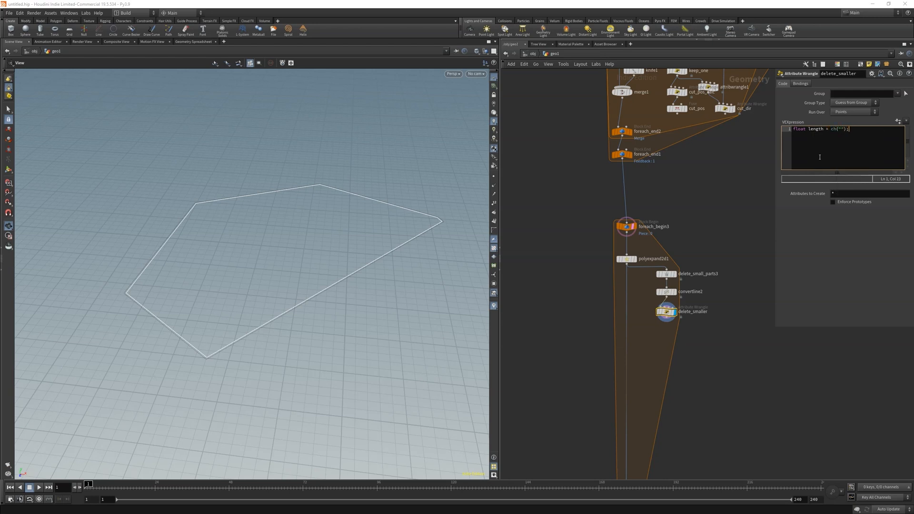
pyautogui.write('len')
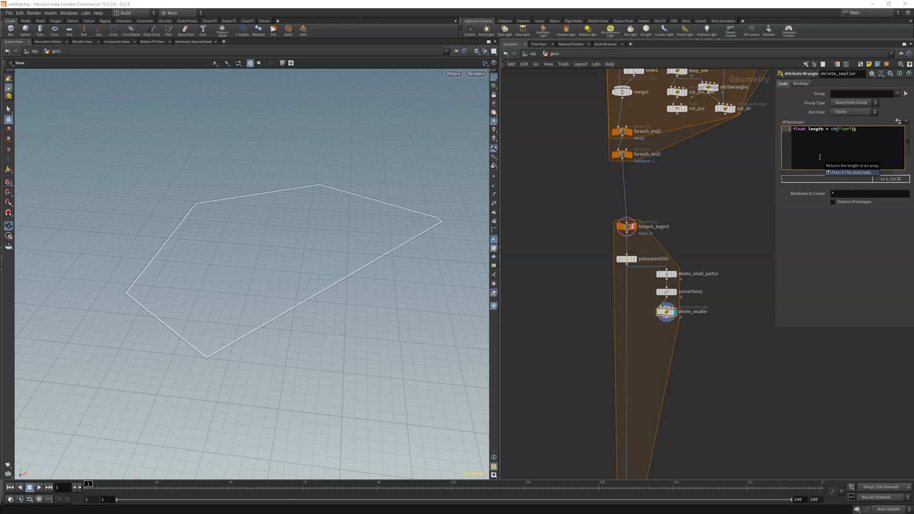
pyautogui.write('if(@restlength<')
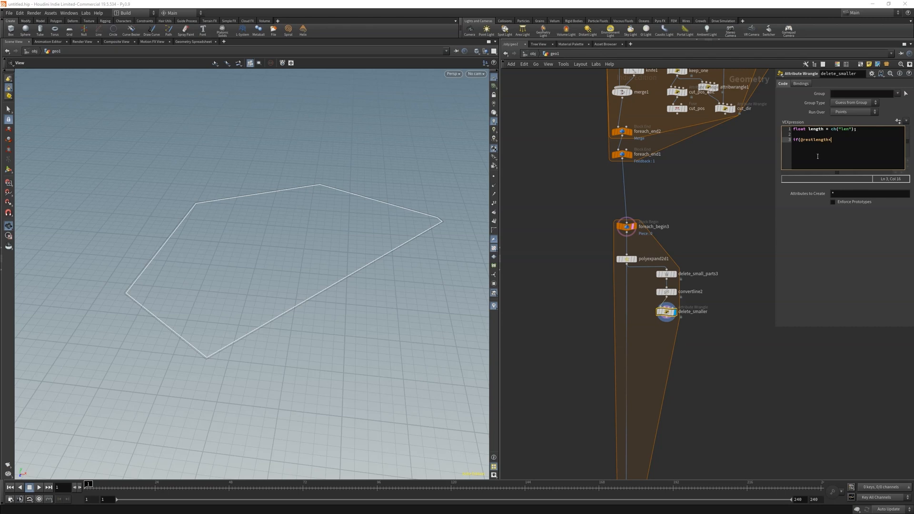
pyautogui.write('length)')
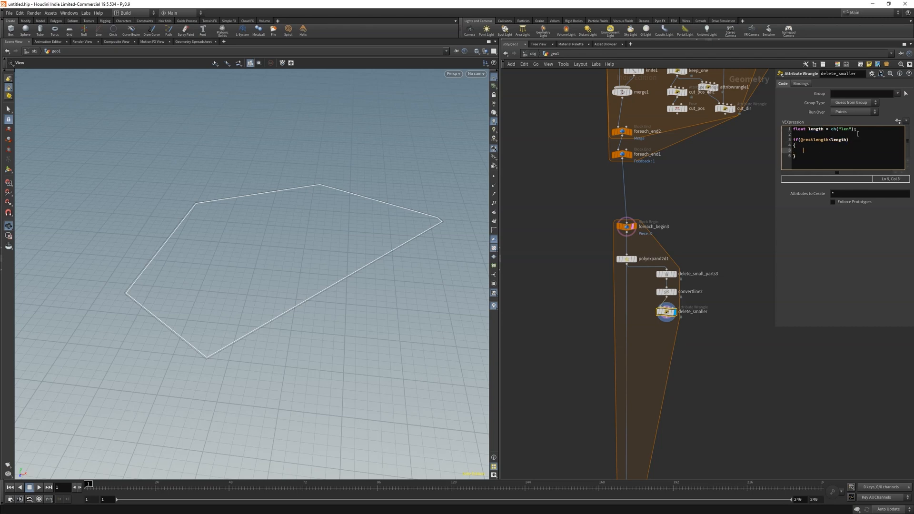
pyautogui.write('removepri')
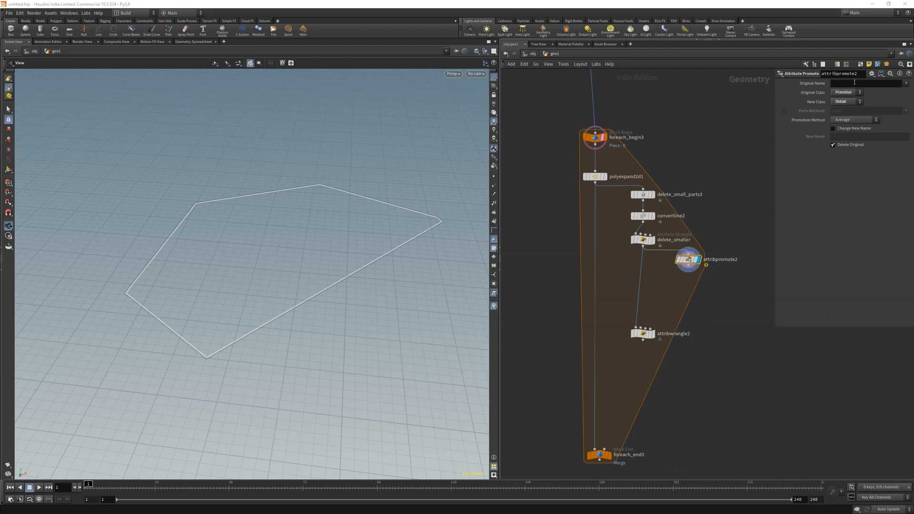
pyautogui.write('max_rest = detail(0, "max_rest", 0);')
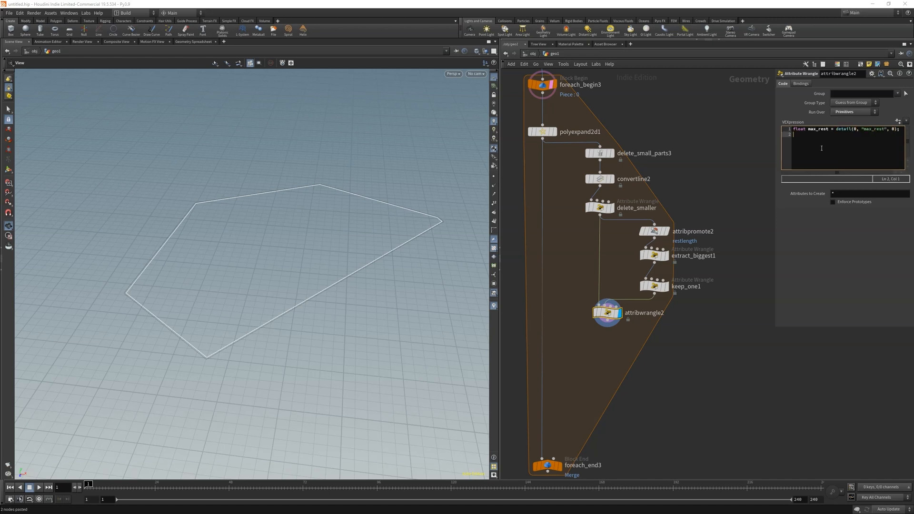
pyautogui.write('float rand_prim = rand(@primnum)')
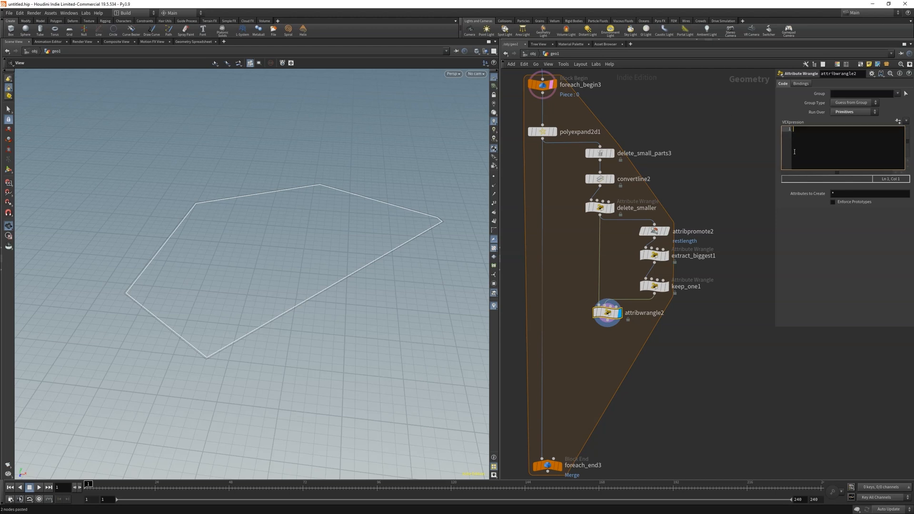
pyautogui.write('int biggest = prim(1, "id", 0);')
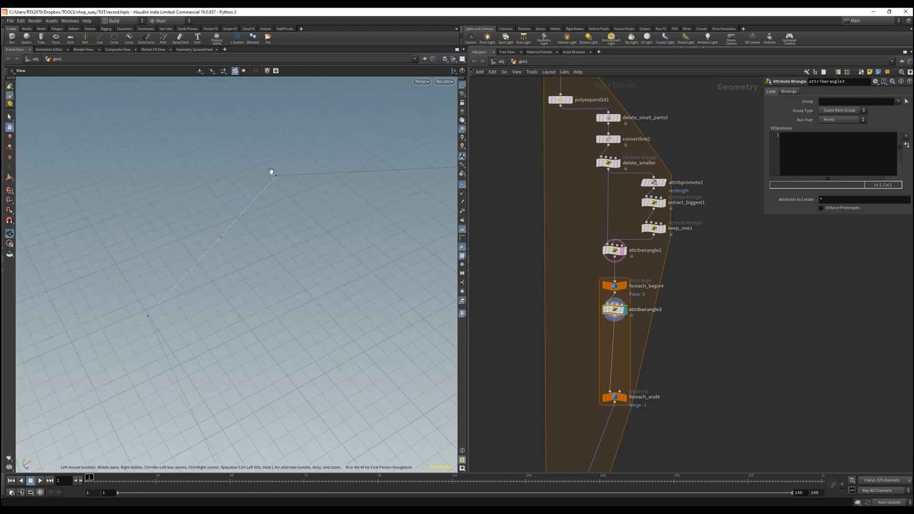
# Load a saved code snippet into the nested loop's wrangle from the presets list.
pyautogui.click(906, 137)
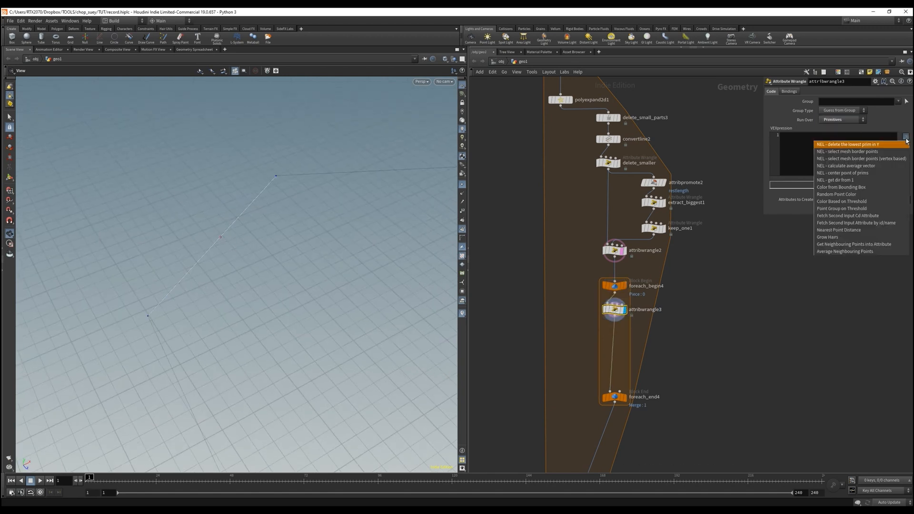
pyautogui.click(842, 173)
pyautogui.write('vector cntr =')
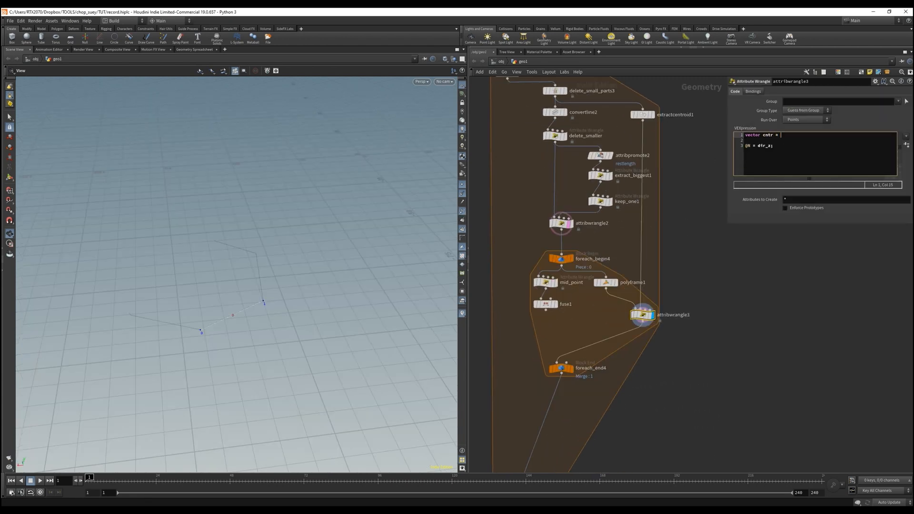
# Write centroid point() lookup and cross-product axis vectors in attribwrangle3, then place attribcopy1 in the loop.
pyautogui.write('point(1, "N", 0);')
pyautogui.write('z_procx = normalize(pos0 -')
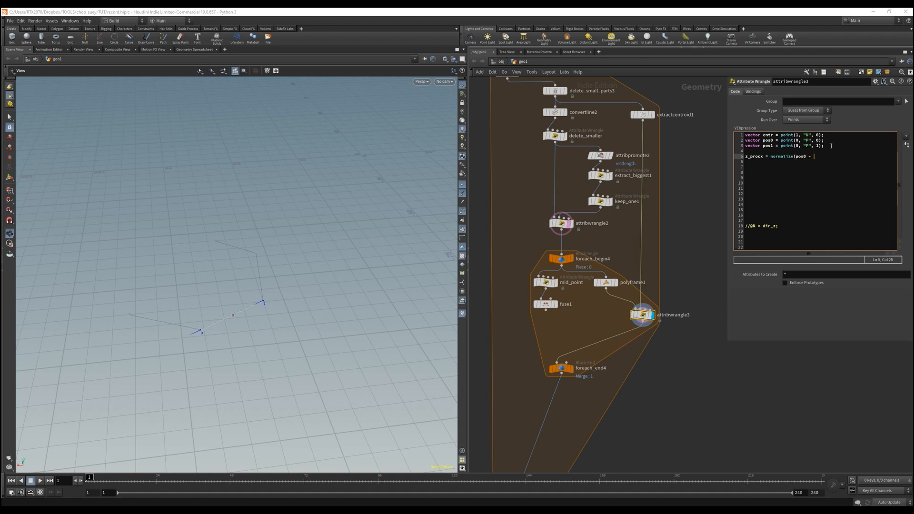
pyautogui.write('cntr);')
pyautogui.click(820, 173)
pyautogui.write('vector dir_y cross(dir_x, z_proxy')
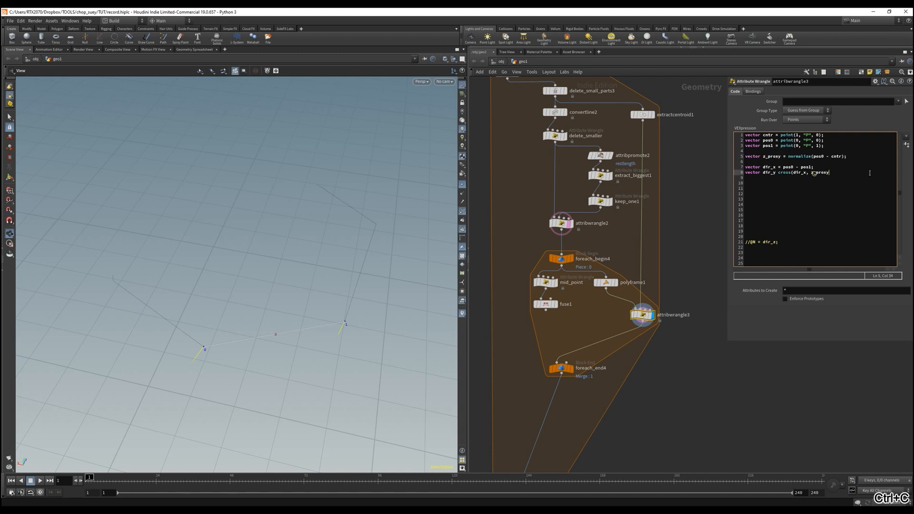
pyautogui.write('=')
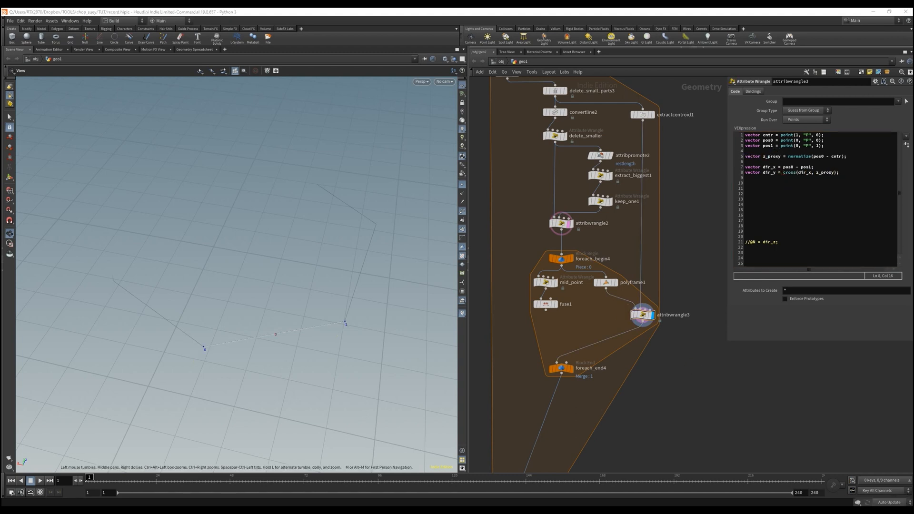
pyautogui.write('vector dir_z = cross(')
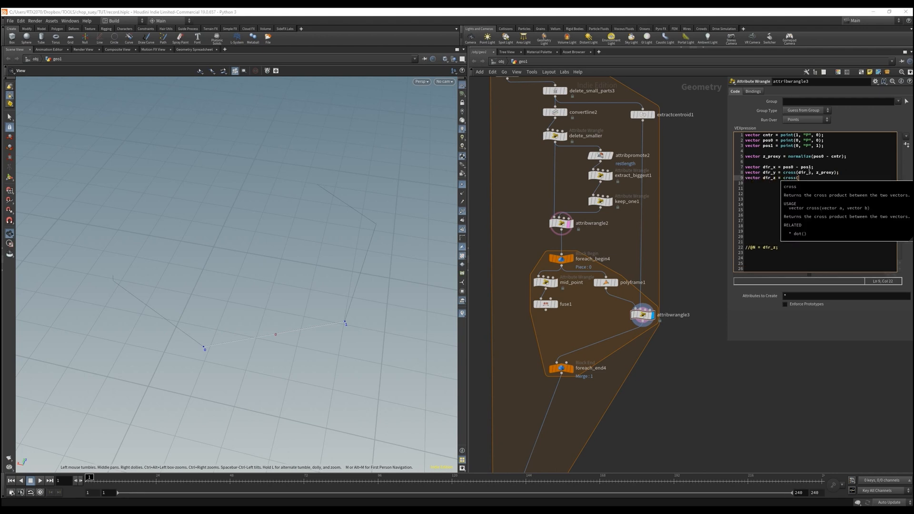
pyautogui.click(560, 367)
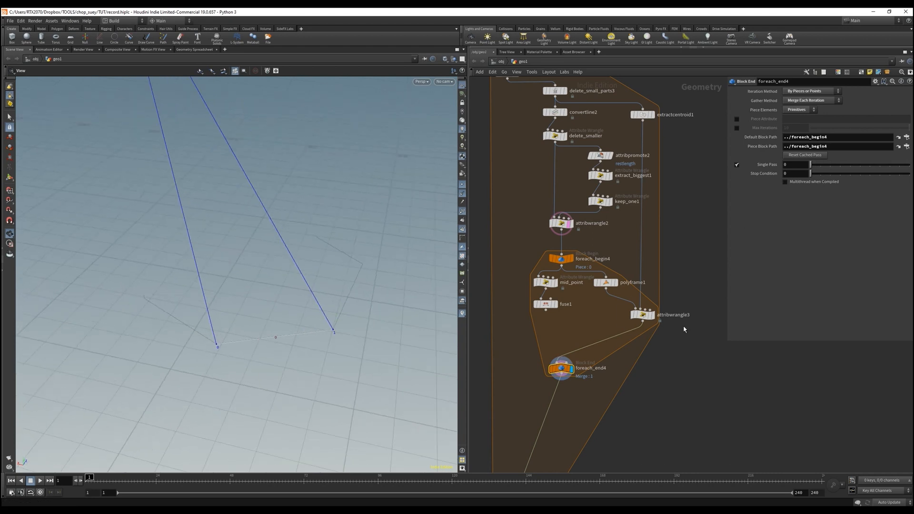
pyautogui.click(643, 314)
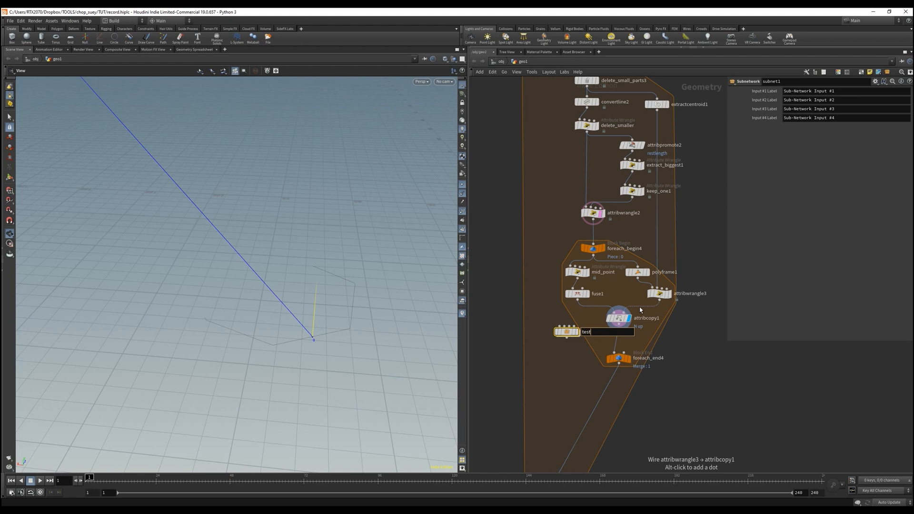
# Rename the subnetwork testing_depth and dive inside it.
pyautogui.write('testing_depth')
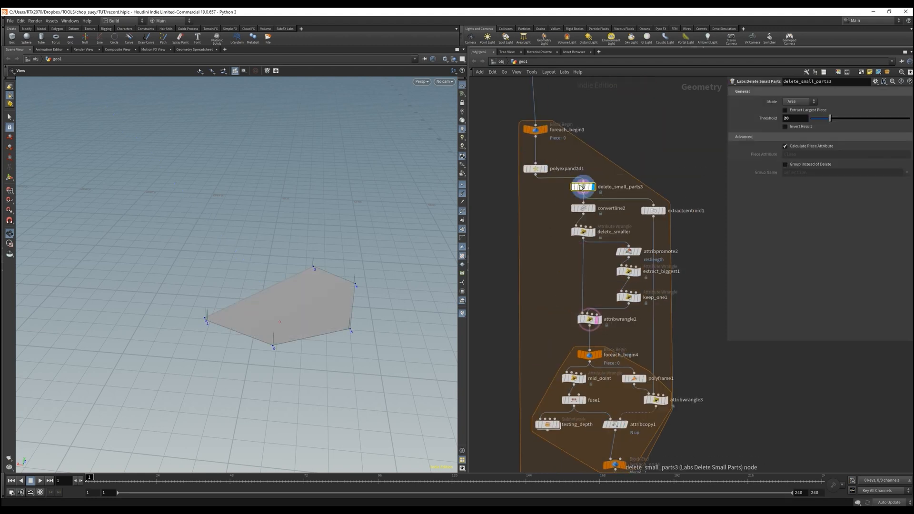
pyautogui.click(534, 168)
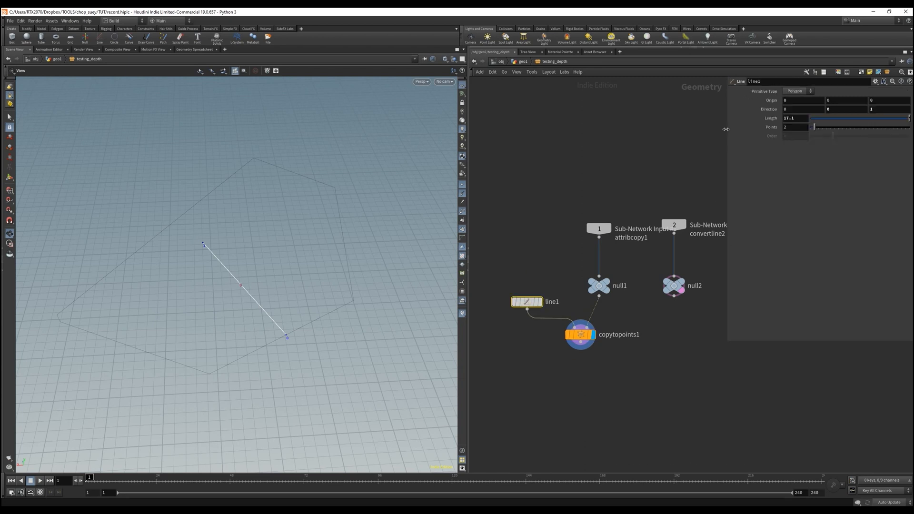
# Add intersection analysis and an Add node, and drive line1 length from keep_biggest restlength via ch().
pyautogui.press('tab')
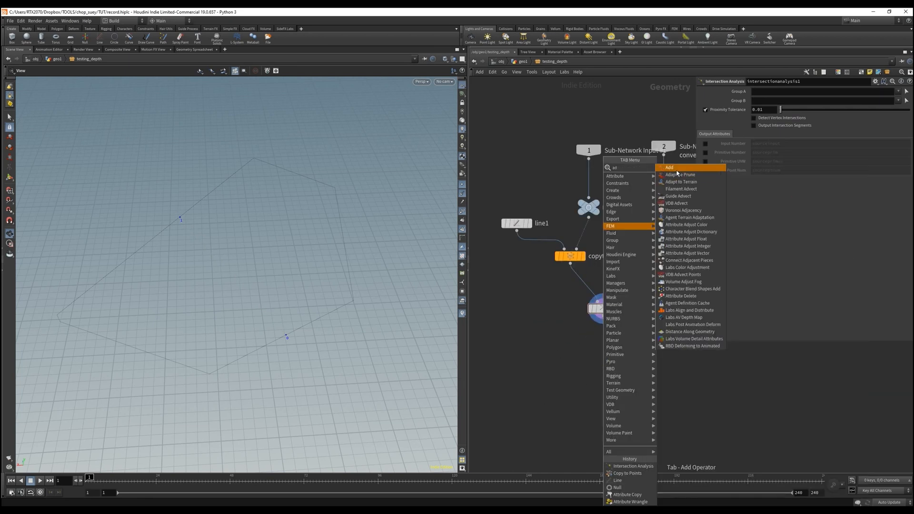
pyautogui.click(670, 167)
pyautogui.write('ch("../../keep_biggest", 0, "')
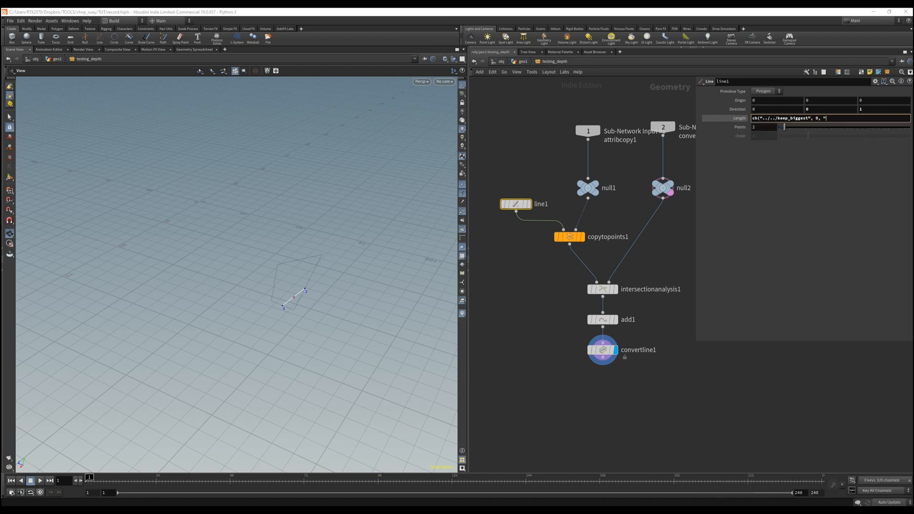
pyautogui.write('restlength", 0)')
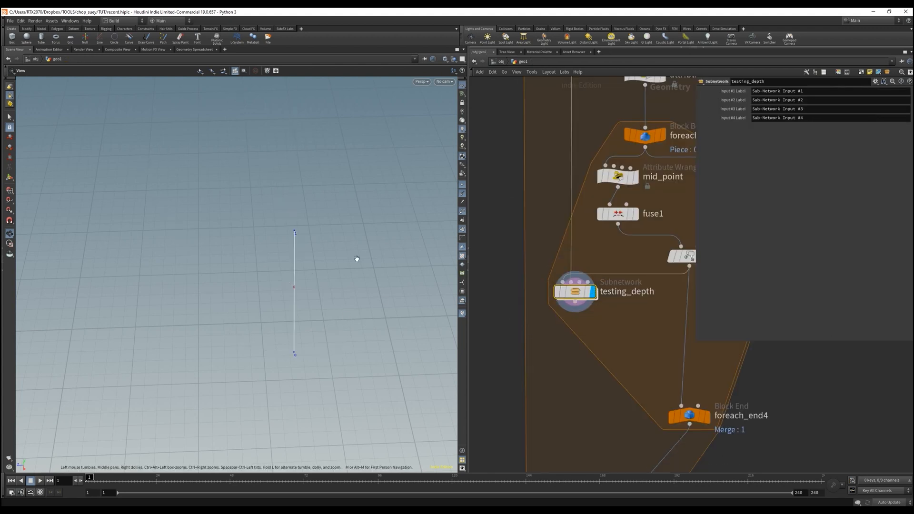
# Add an empty null for the switch and a proxy primitive node as the copy-to-points source.
pyautogui.doubleClick(575, 291)
pyautogui.write('nul')
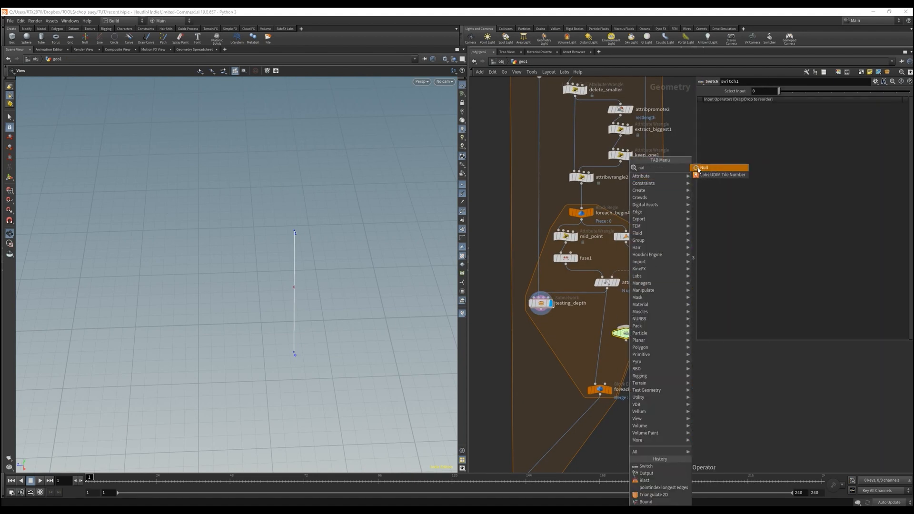
pyautogui.click(703, 167)
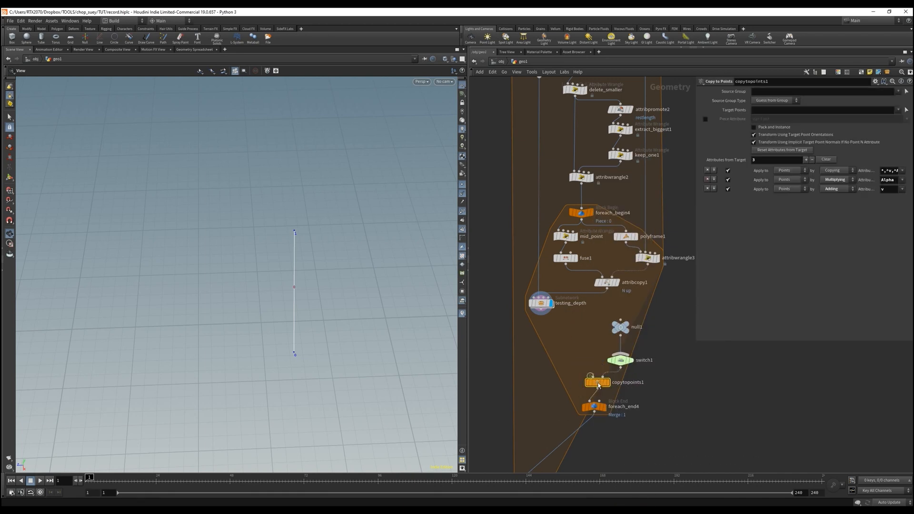
pyautogui.write('prbx')
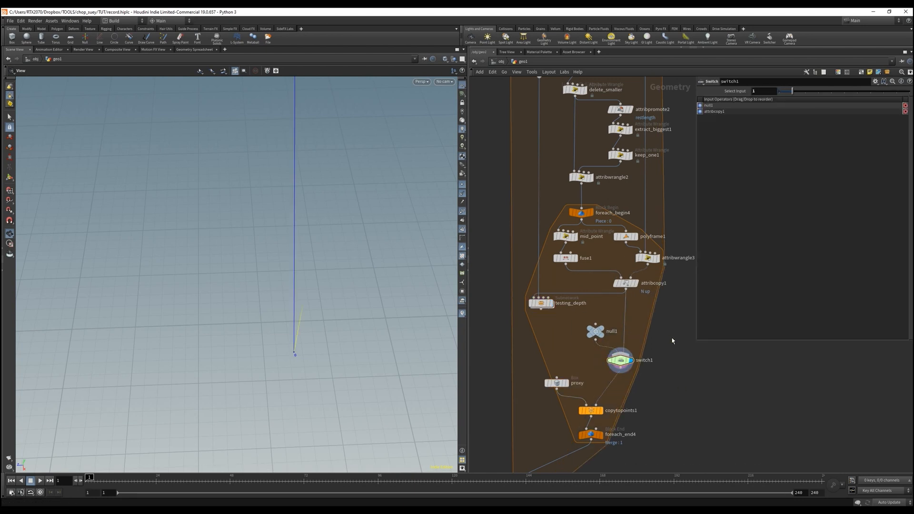
pyautogui.write('prim')
pyautogui.write('-45')
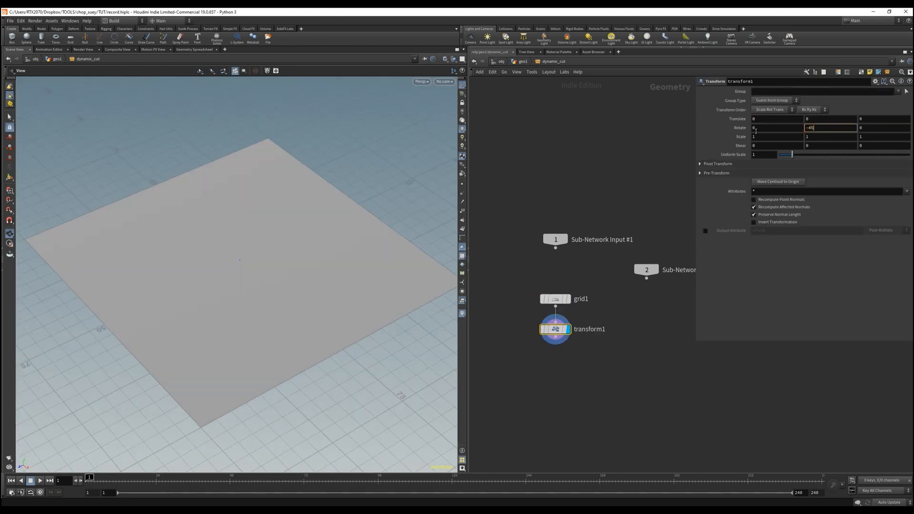
# Rotate the grid -45 degrees and scale point group '0 1' to 0.98 in transform2.
pyautogui.press('Enter')
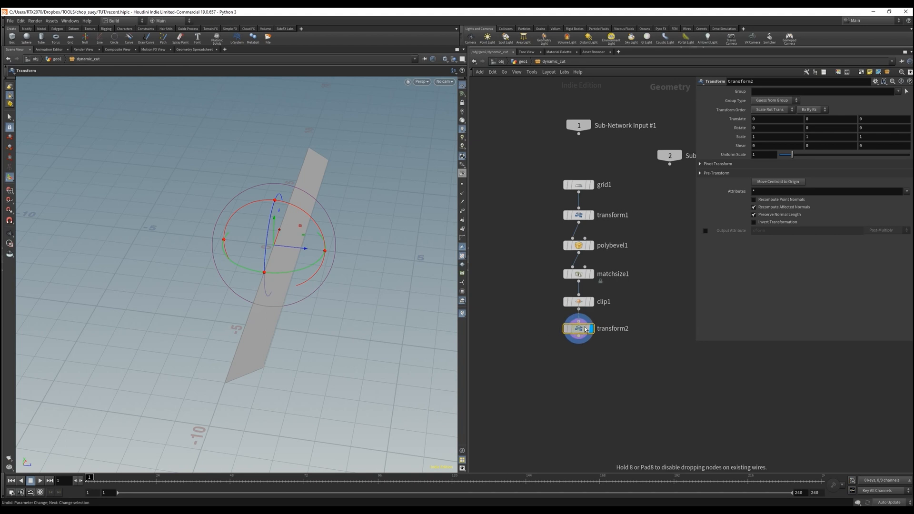
pyautogui.write('0 1')
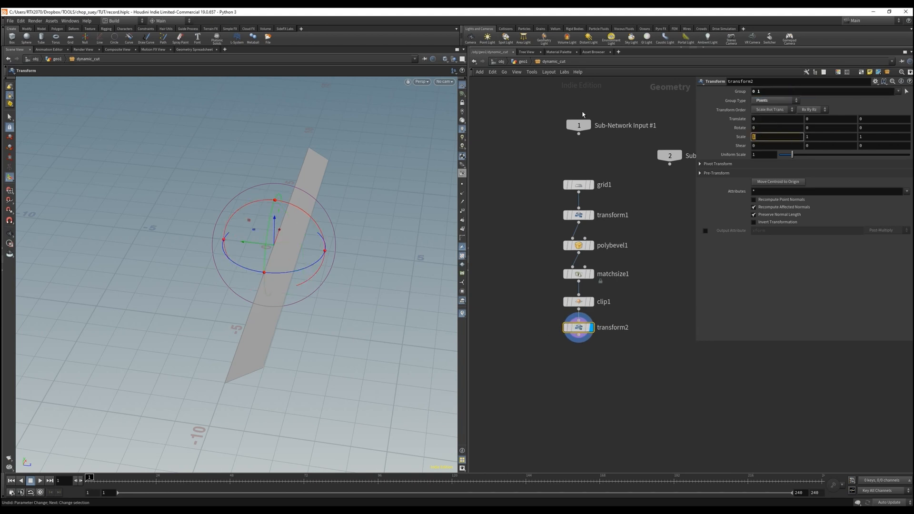
pyautogui.write('.98')
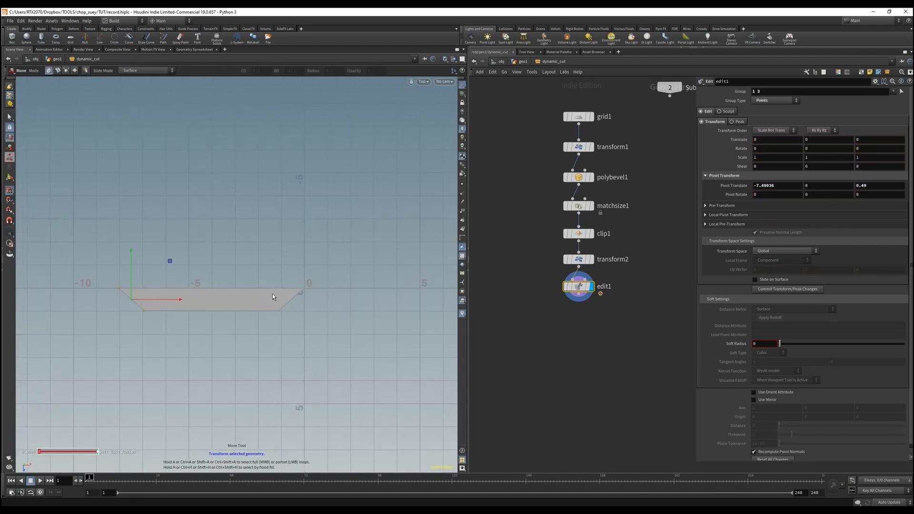
# Reposition the cut-shape points and wire dynamic_cut into copytopoints1.
pyautogui.moveTo(175, 299); pyautogui.dragTo(341, 319)
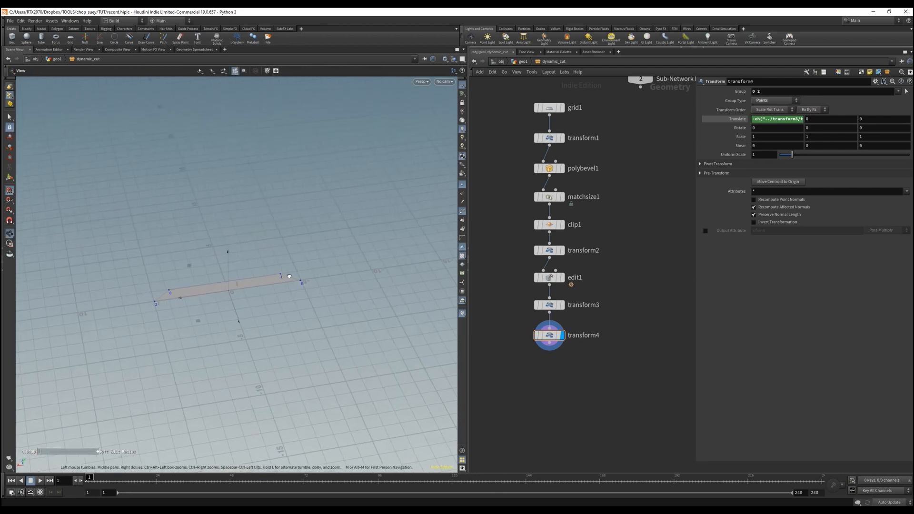
pyautogui.click(548, 335)
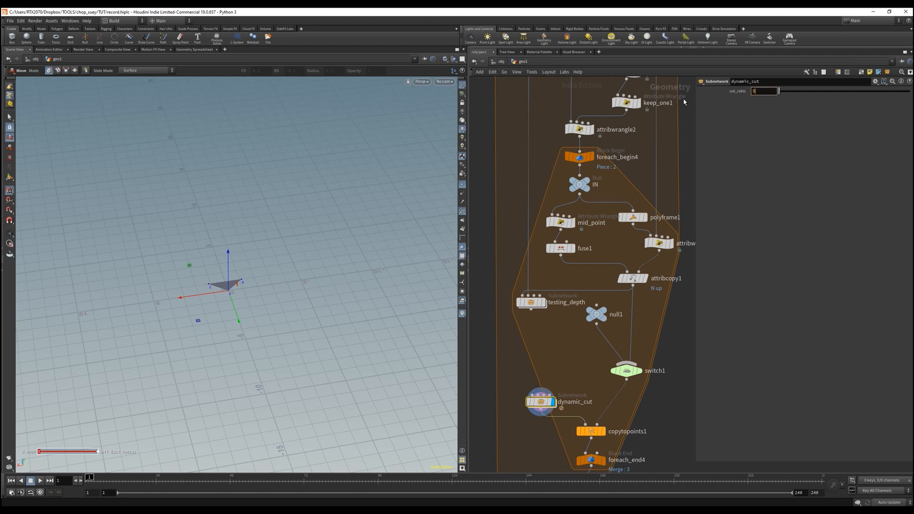
# Scrub cut_ratio, settle on 3.5, and display the looped foreach_end4 output.
pyautogui.moveTo(778, 91); pyautogui.dragTo(825, 91)
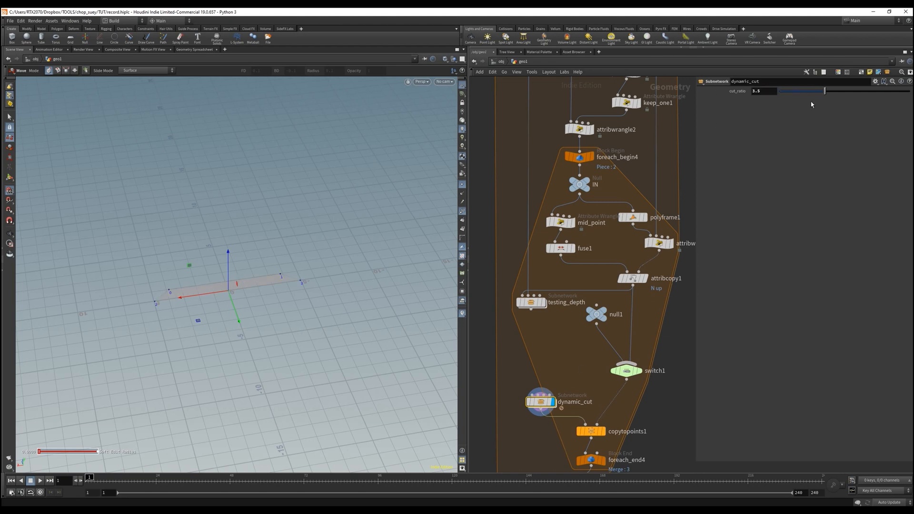
pyautogui.moveTo(824, 91); pyautogui.dragTo(814, 91)
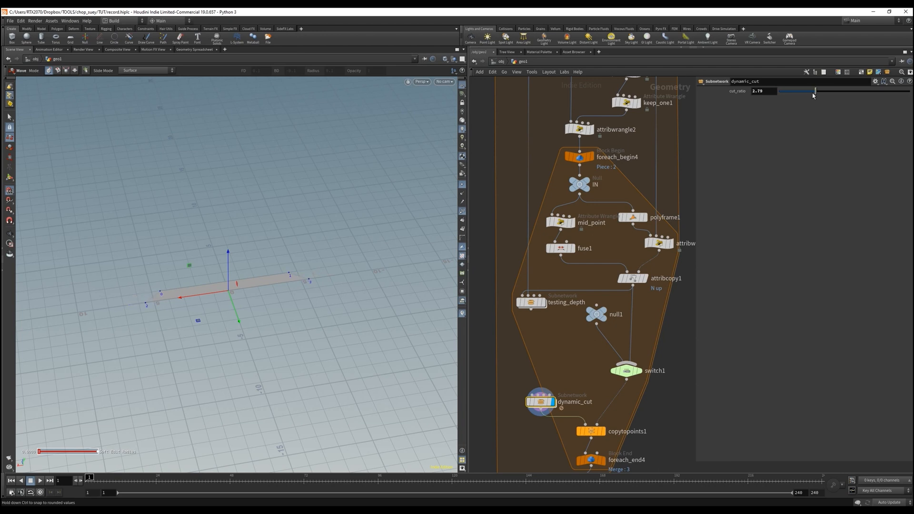
pyautogui.moveTo(815, 91); pyautogui.dragTo(824, 91)
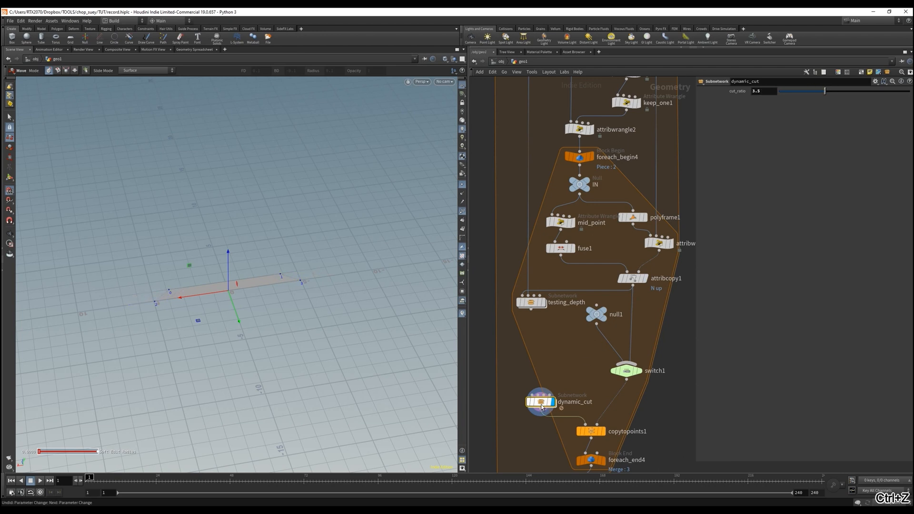
pyautogui.doubleClick(539, 402)
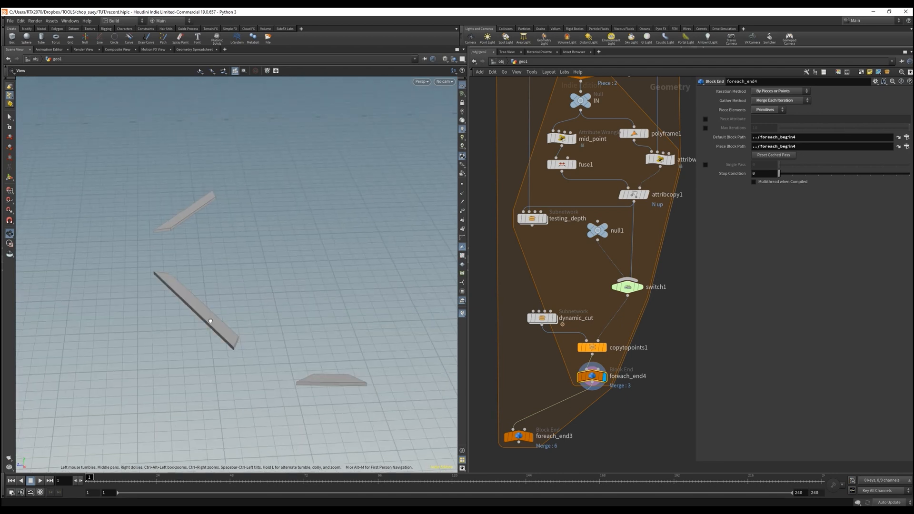
# Display delete_smaller to inspect the piece outline and its id-storing code.
pyautogui.scroll(-3)
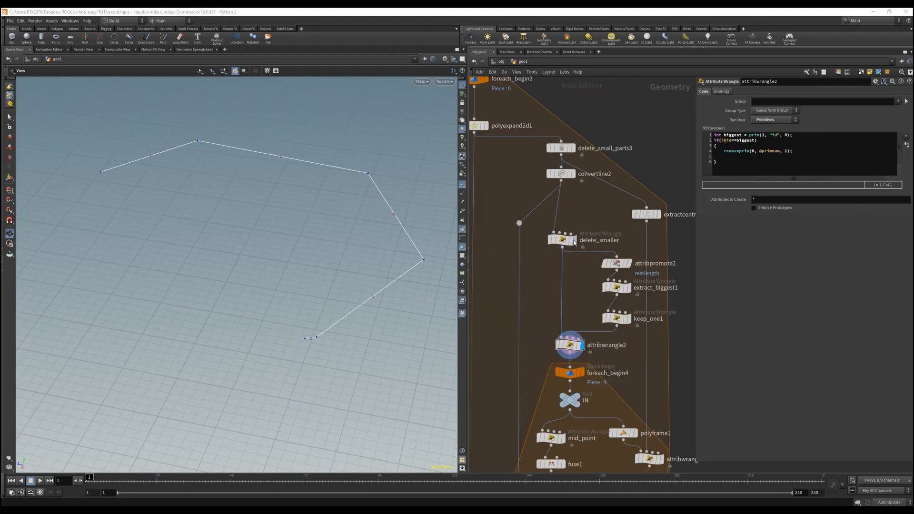
pyautogui.click(561, 240)
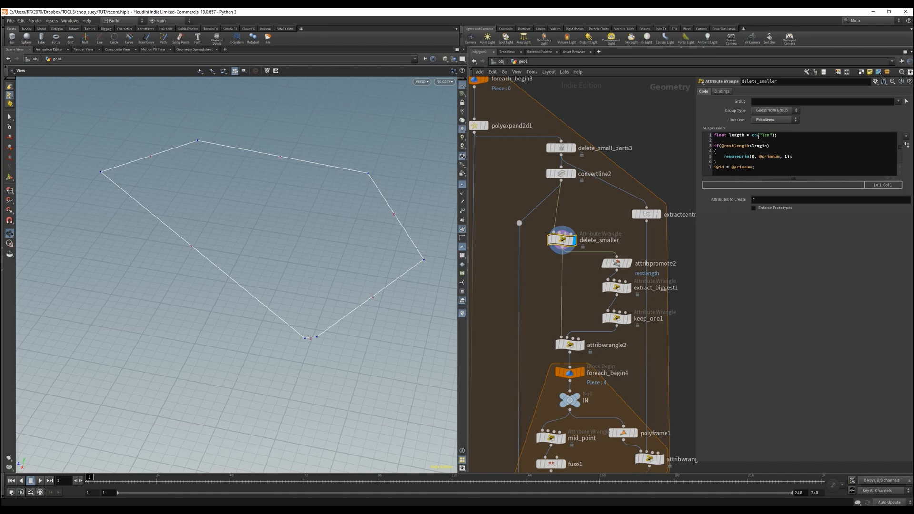